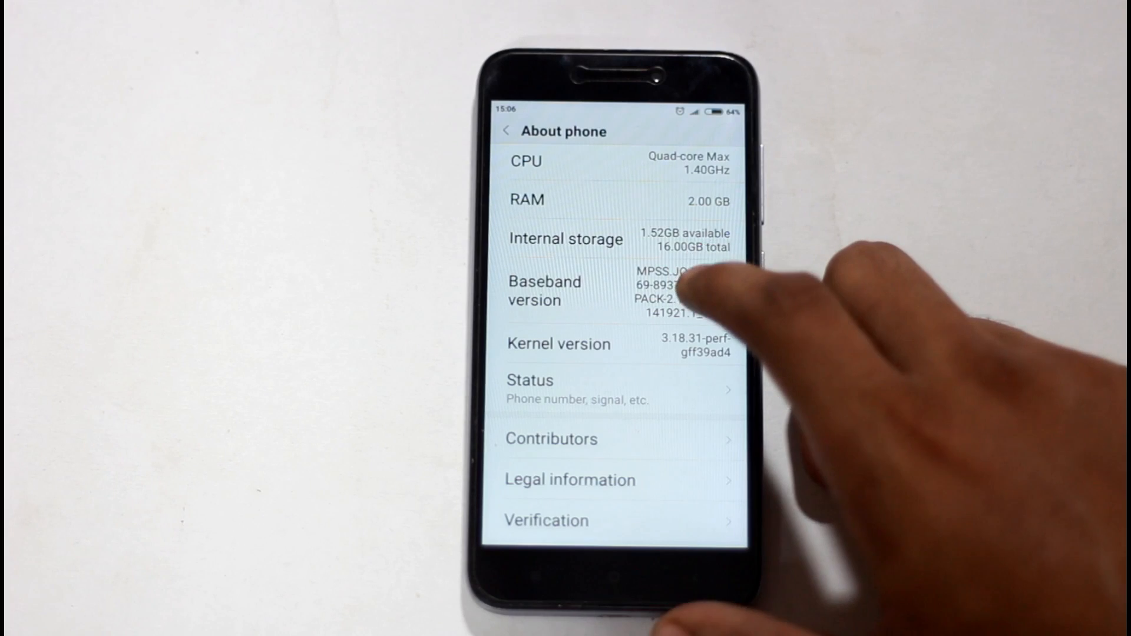
Step: Enable USB debugging under Additional settings > Developer options and allow the confirmation prompt
{"action": "scroll", "scroll_direction": "down", "scroll_amount": 3}
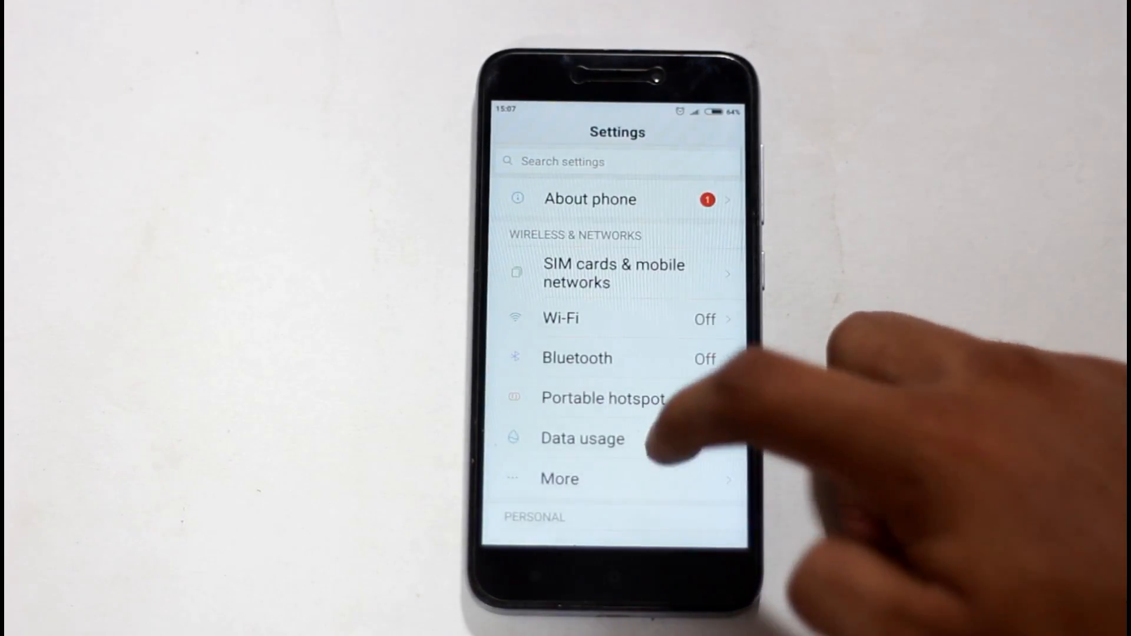
{"action": "scroll", "scroll_direction": "down", "scroll_amount": 3}
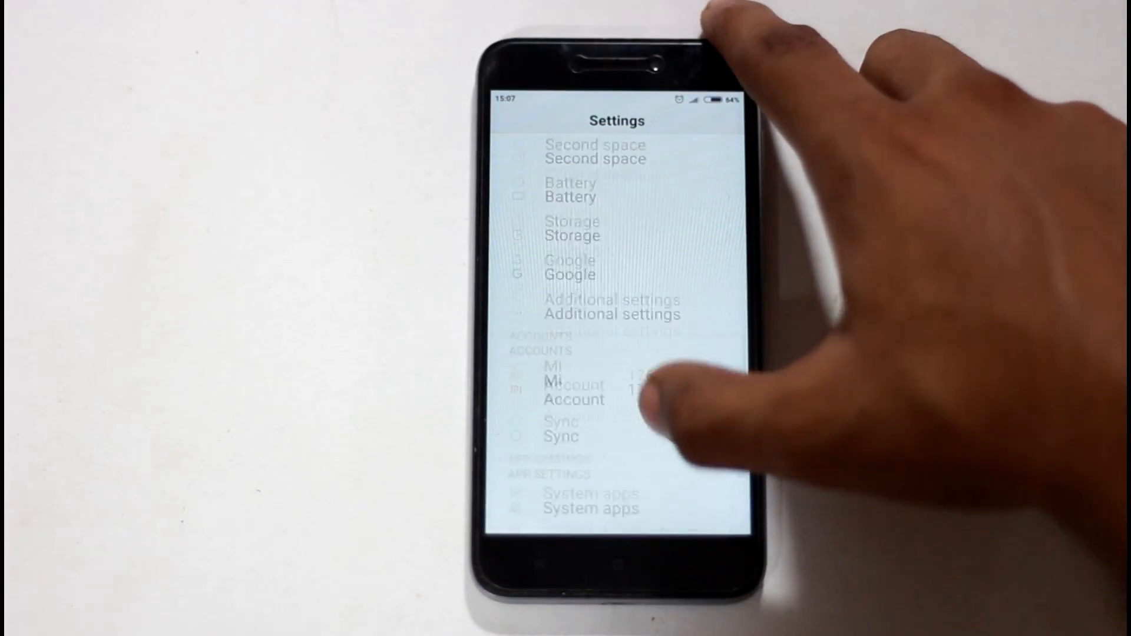
{"action": "left_click", "coordinate": [610, 307]}
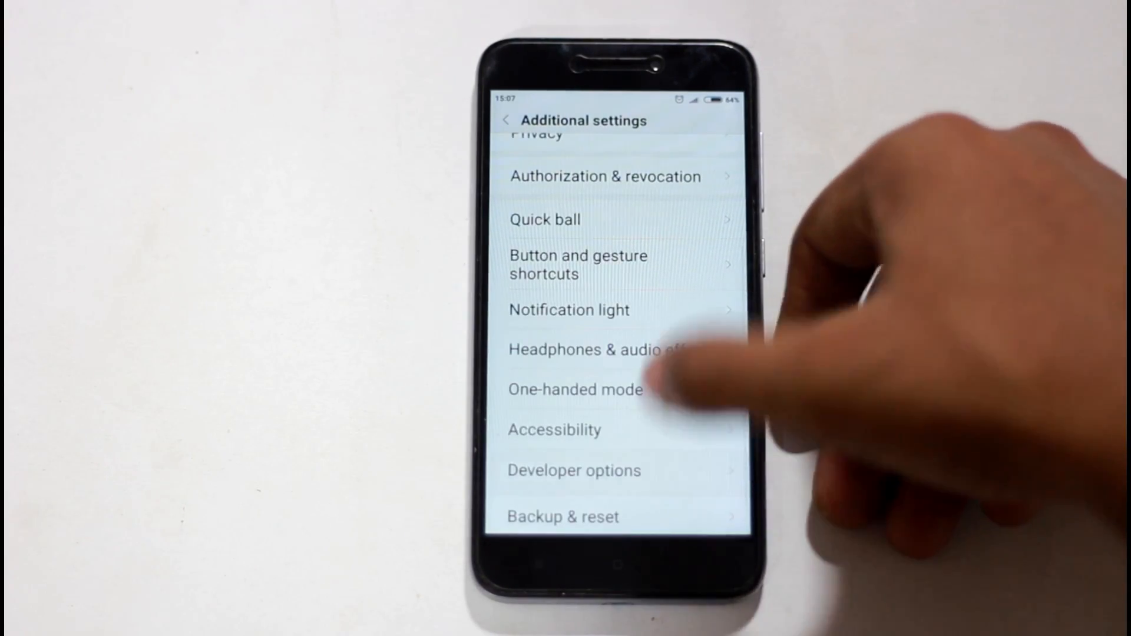
{"action": "left_click", "coordinate": [573, 469]}
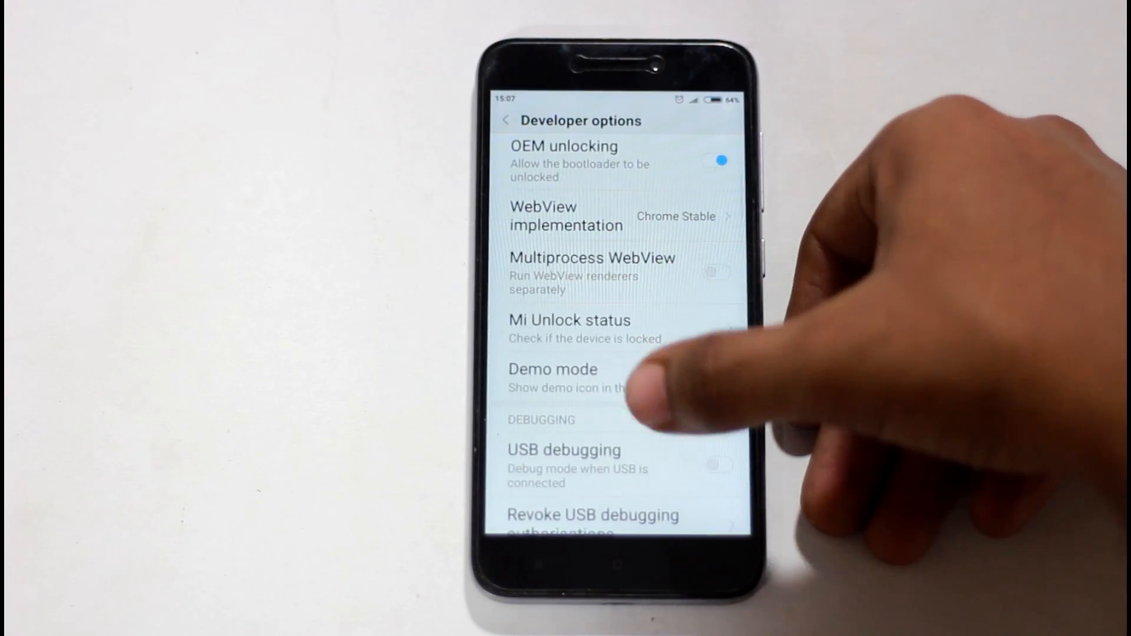
{"action": "left_click", "coordinate": [719, 465]}
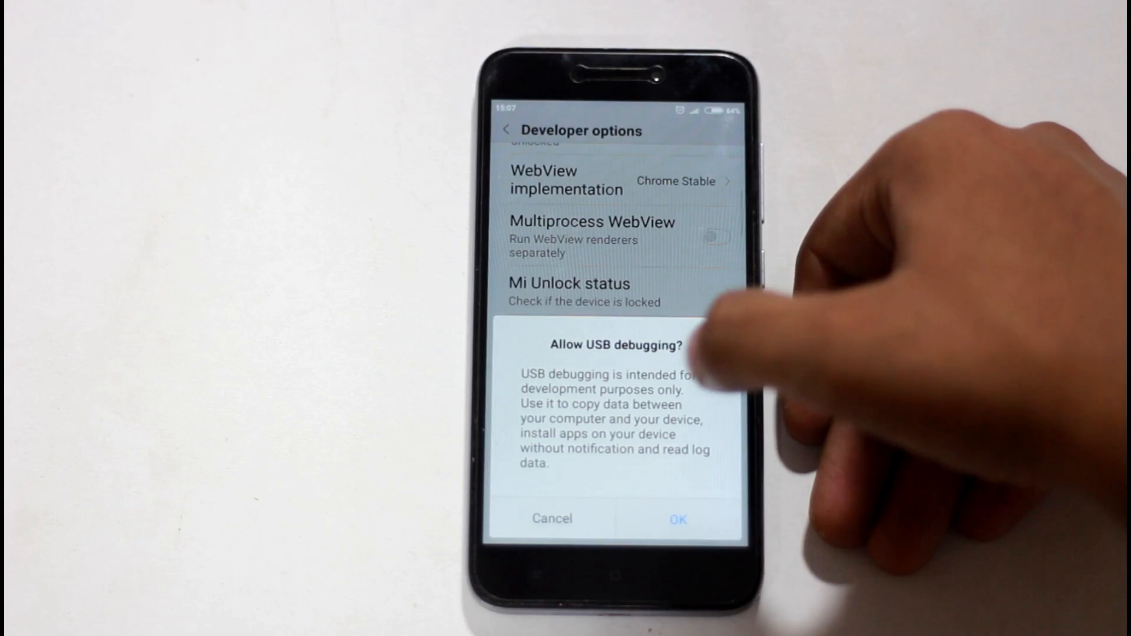
{"action": "left_click", "coordinate": [675, 517]}
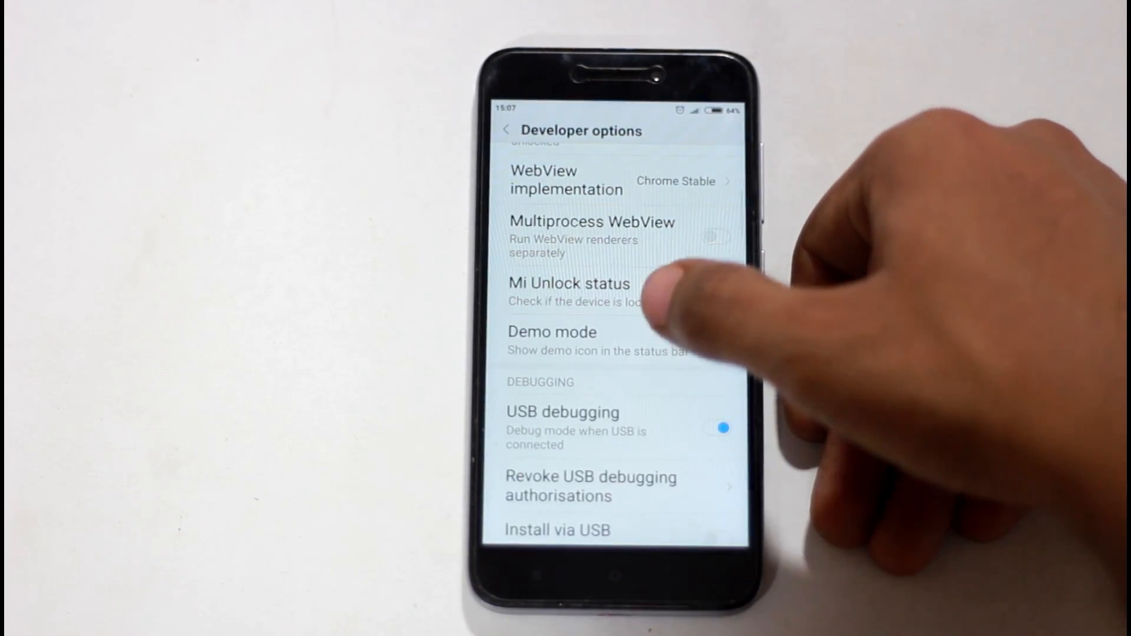
{"action": "left_click", "coordinate": [569, 283]}
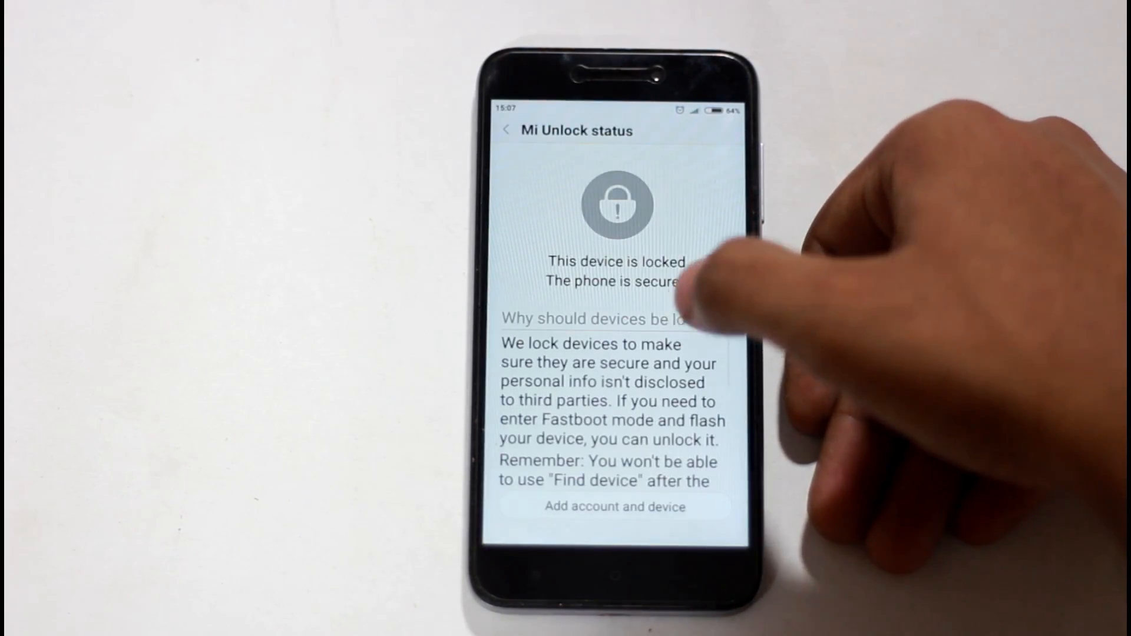
{"action": "left_click", "coordinate": [613, 507]}
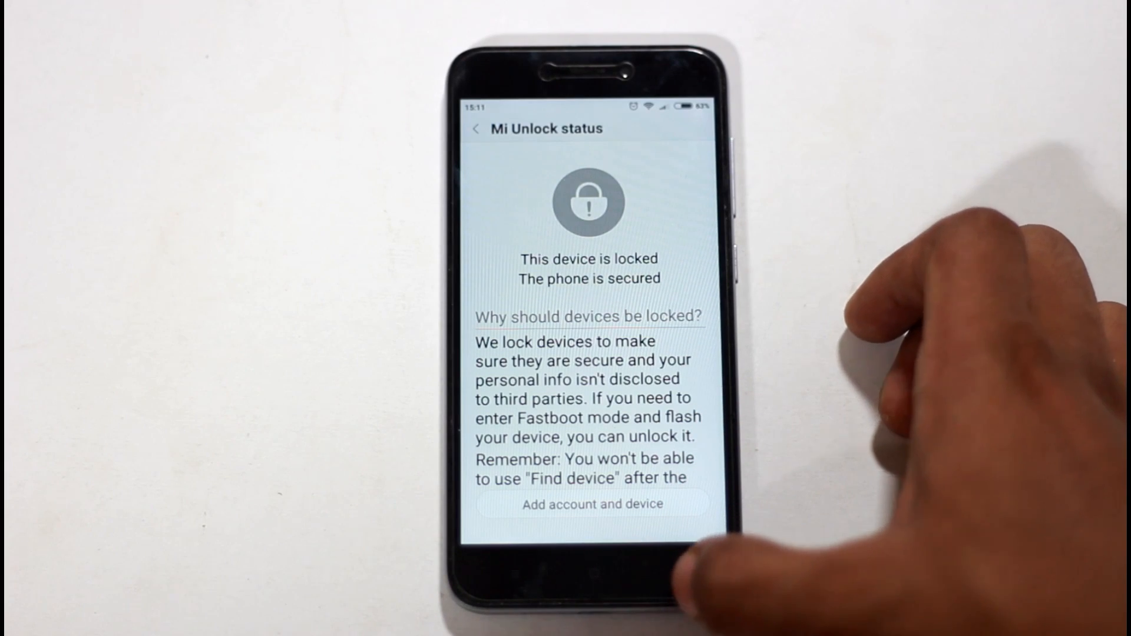
{"action": "left_click", "coordinate": [475, 129]}
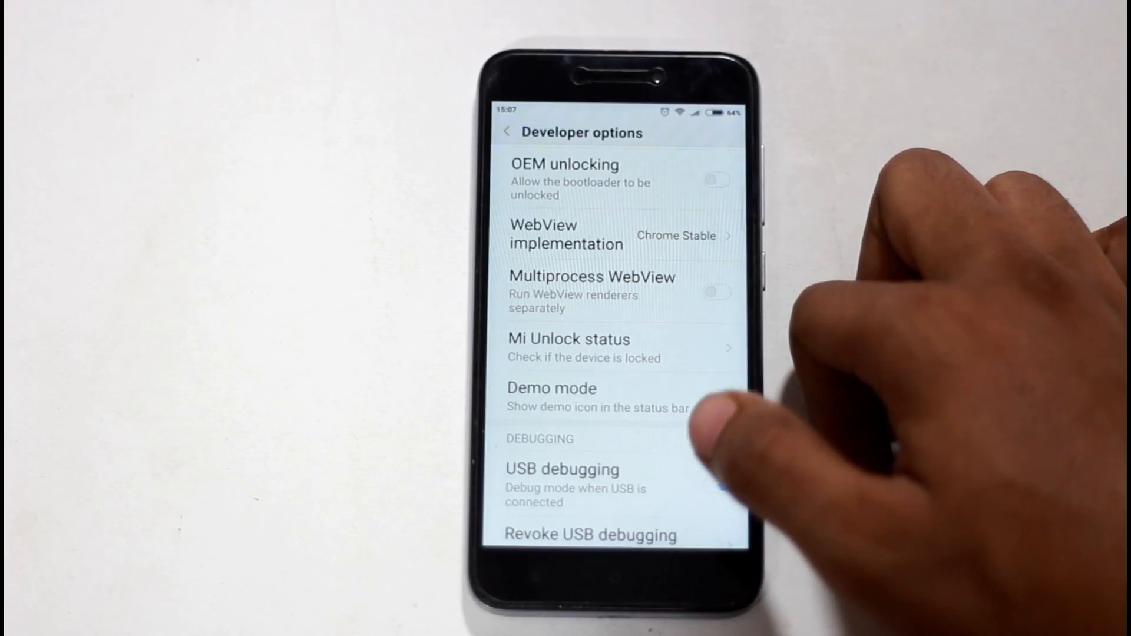
{"action": "left_click", "coordinate": [717, 485]}
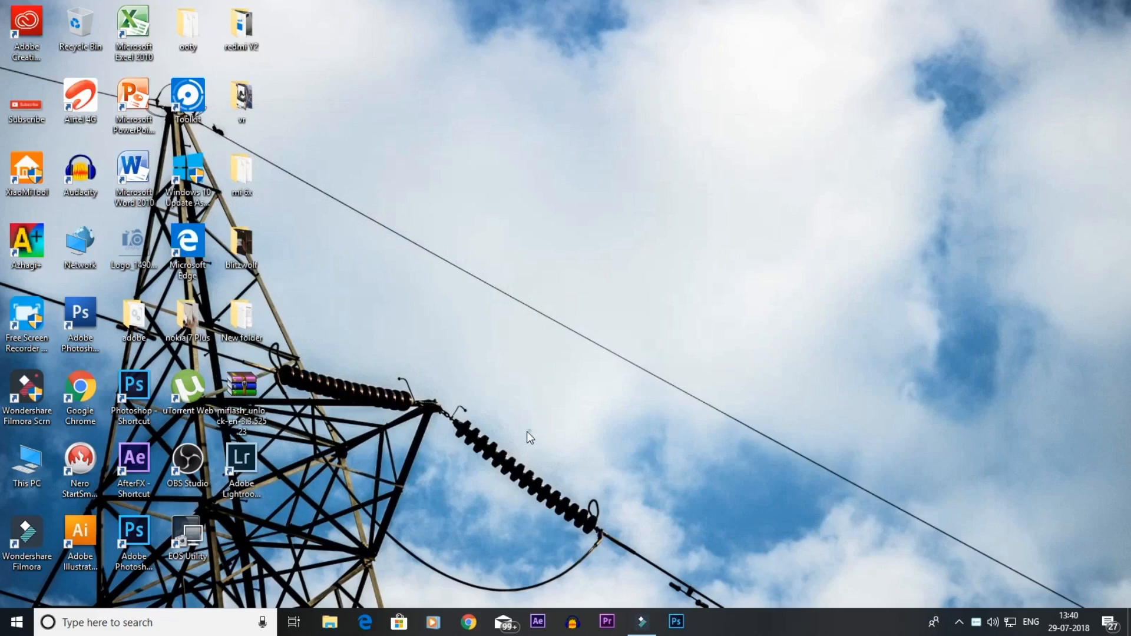
Step: Create New folder (2) on the desktop and extract the miflash_unlock archive into it
{"action": "right_click", "coordinate": [528, 438]}
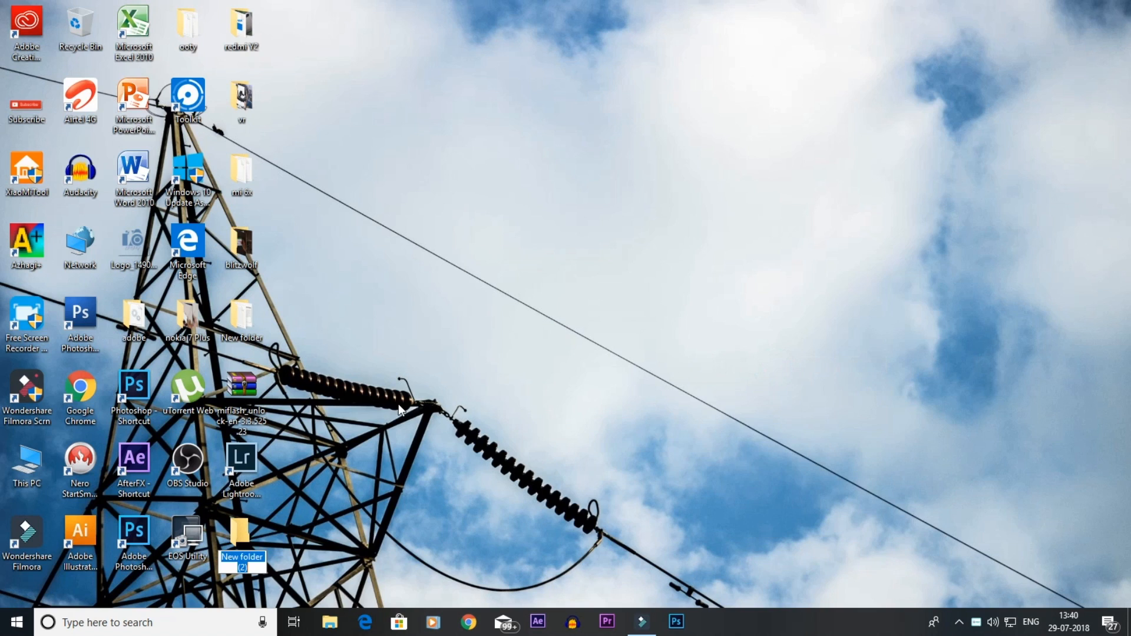
{"action": "right_click", "coordinate": [245, 383]}
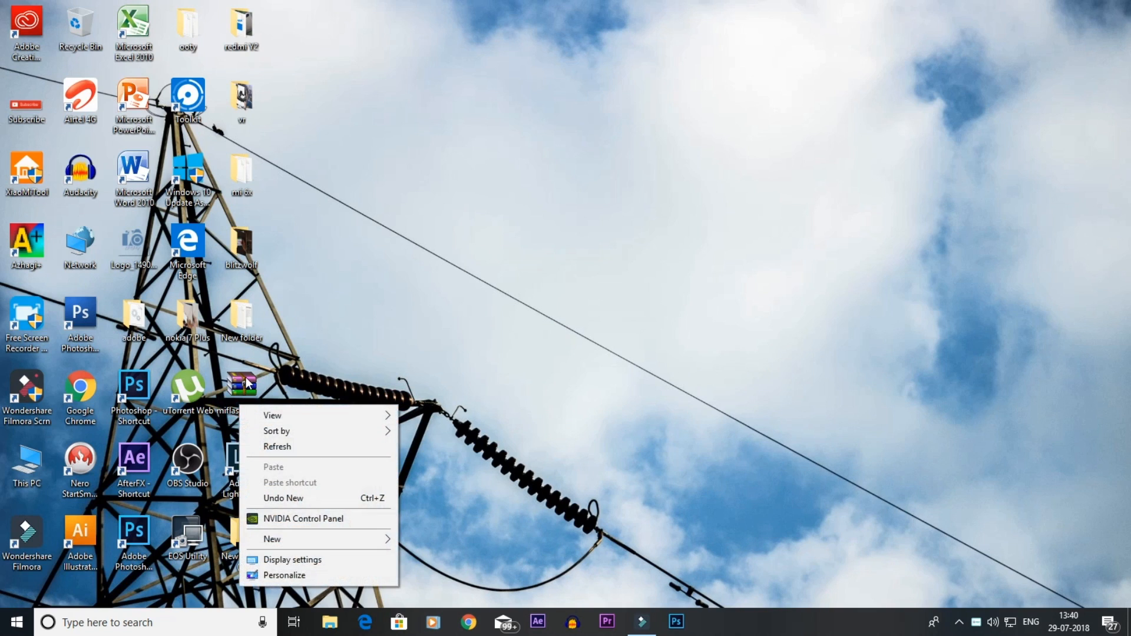
{"action": "right_click", "coordinate": [240, 386]}
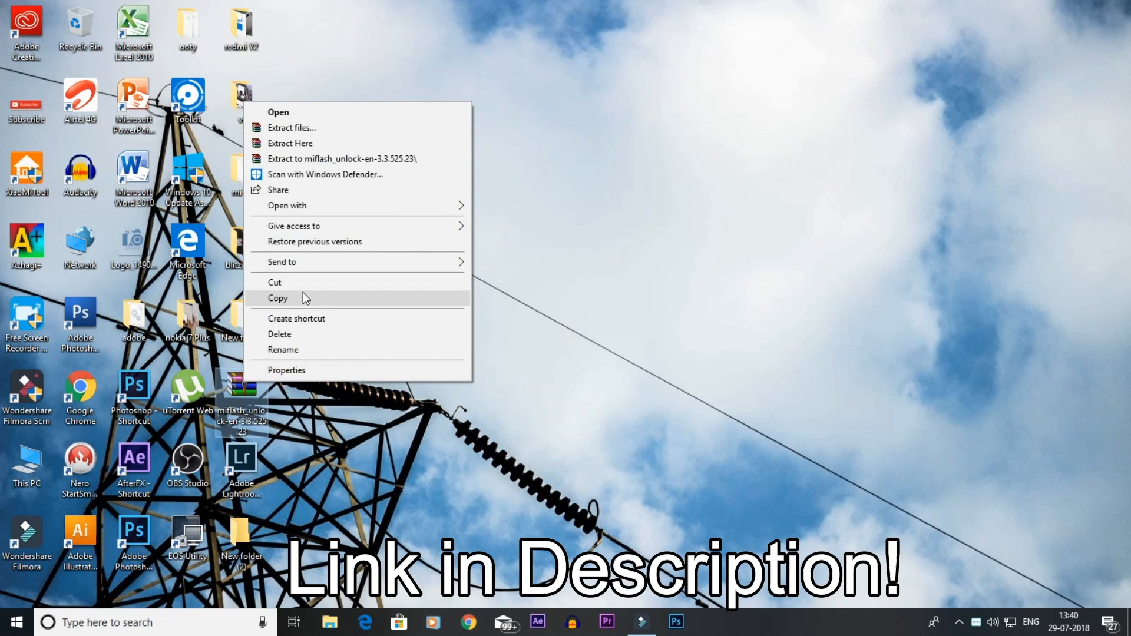
{"action": "mouse_move", "coordinate": [319, 158]}
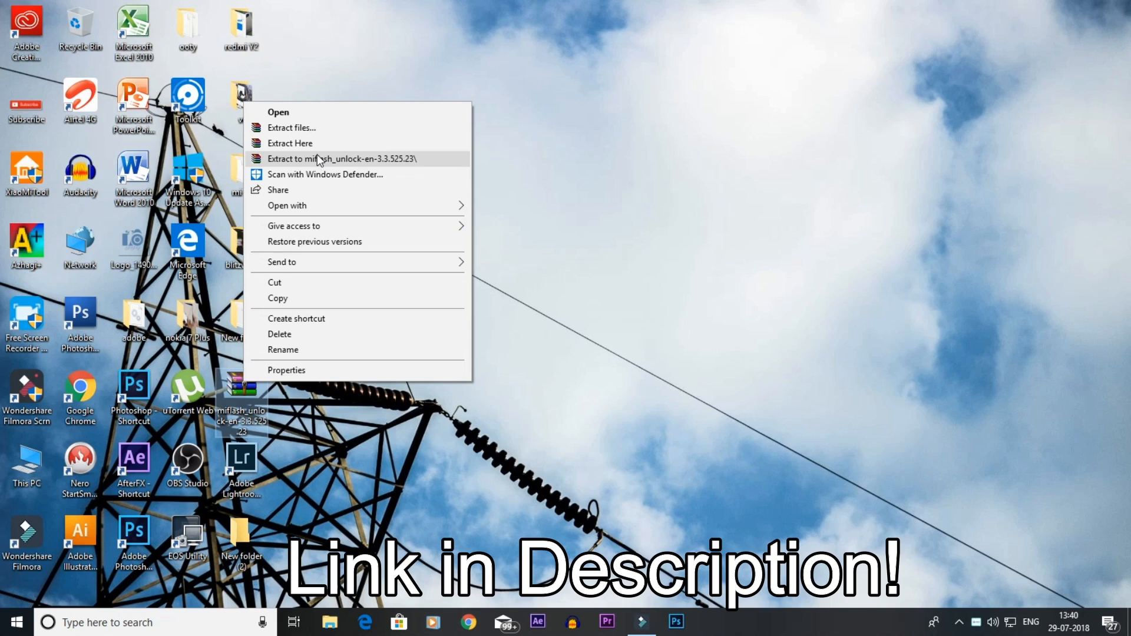
{"action": "mouse_move", "coordinate": [350, 160]}
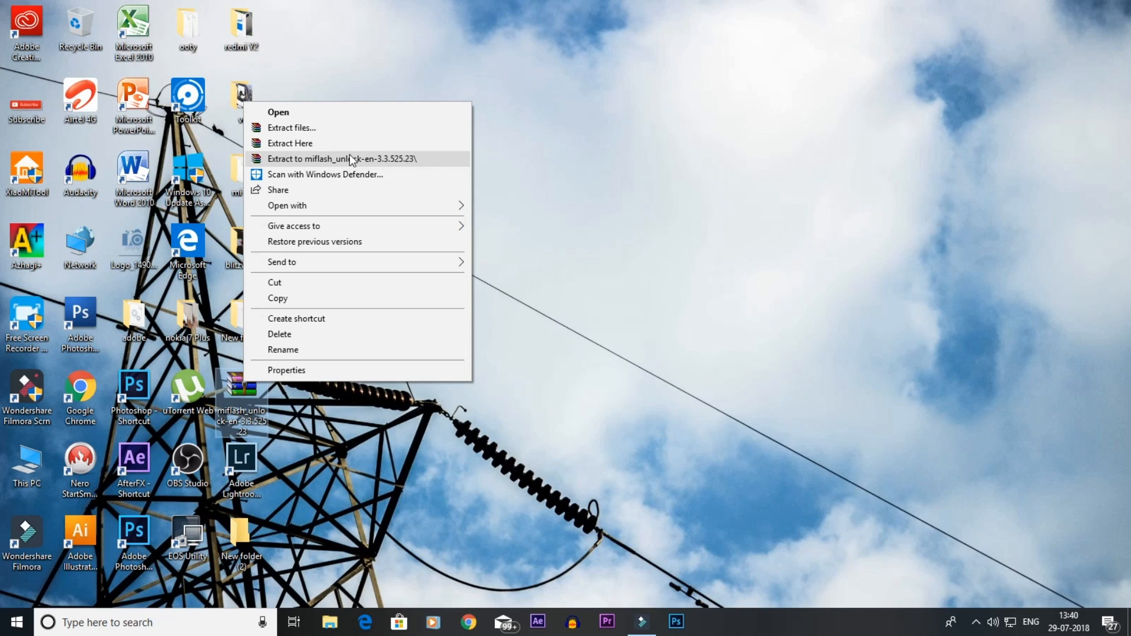
{"action": "left_click", "coordinate": [290, 128]}
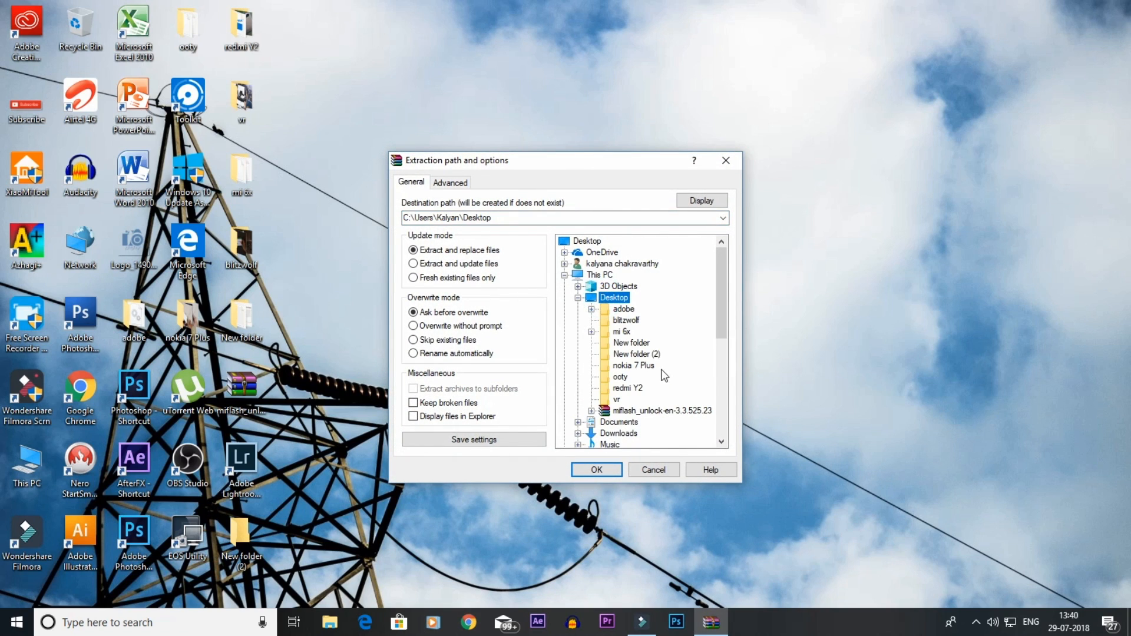
{"action": "left_click", "coordinate": [595, 470]}
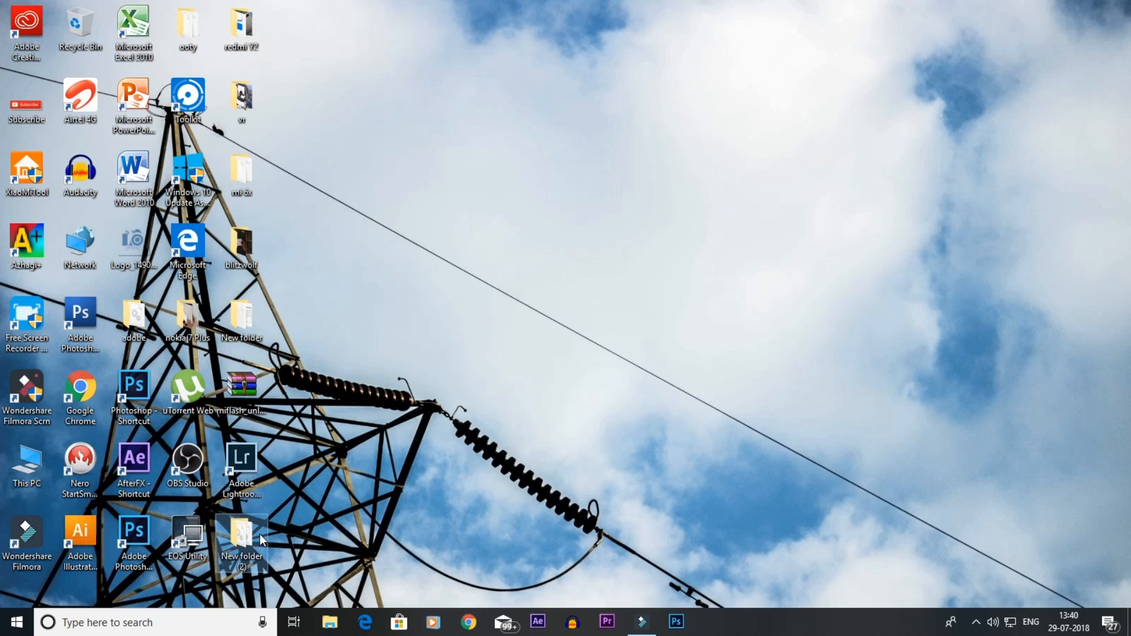
Step: Open New folder (2) and run the Mi Unlock executable
{"action": "double_click", "coordinate": [241, 537]}
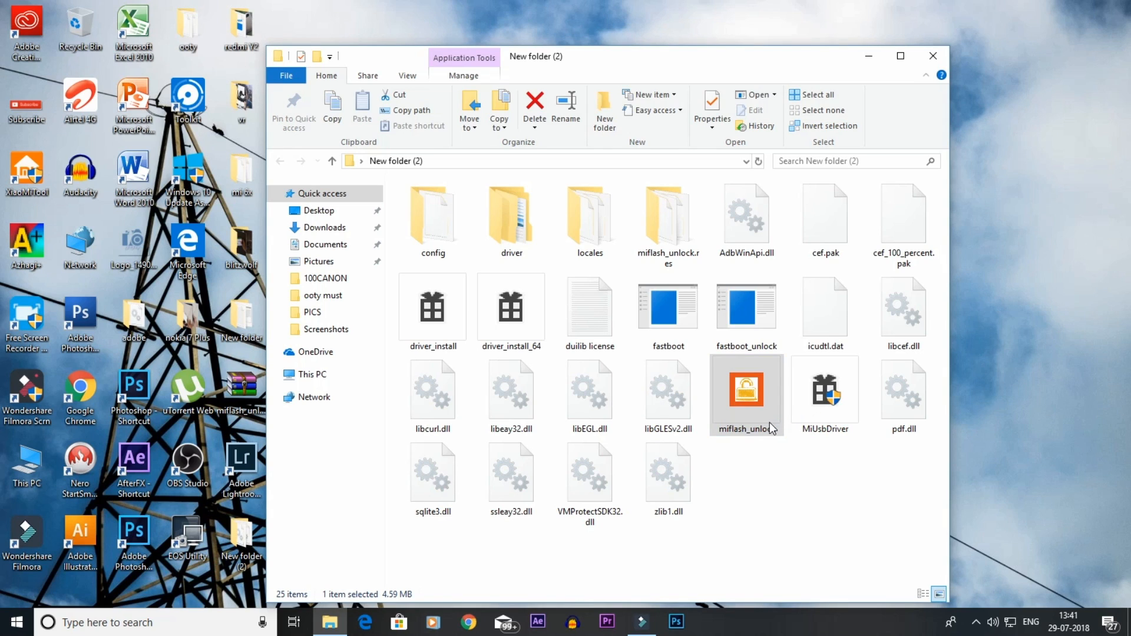
{"action": "double_click", "coordinate": [746, 389]}
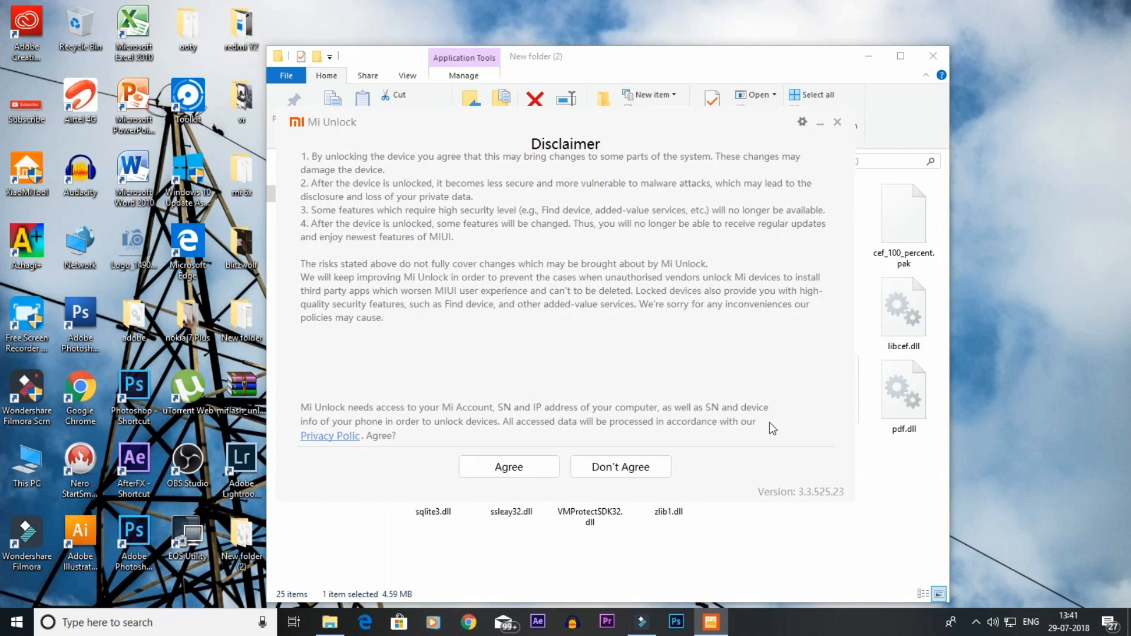
Step: Agree to the disclaimer, dismiss the cookie notice, and sign in with account and password
{"action": "left_click", "coordinate": [508, 467]}
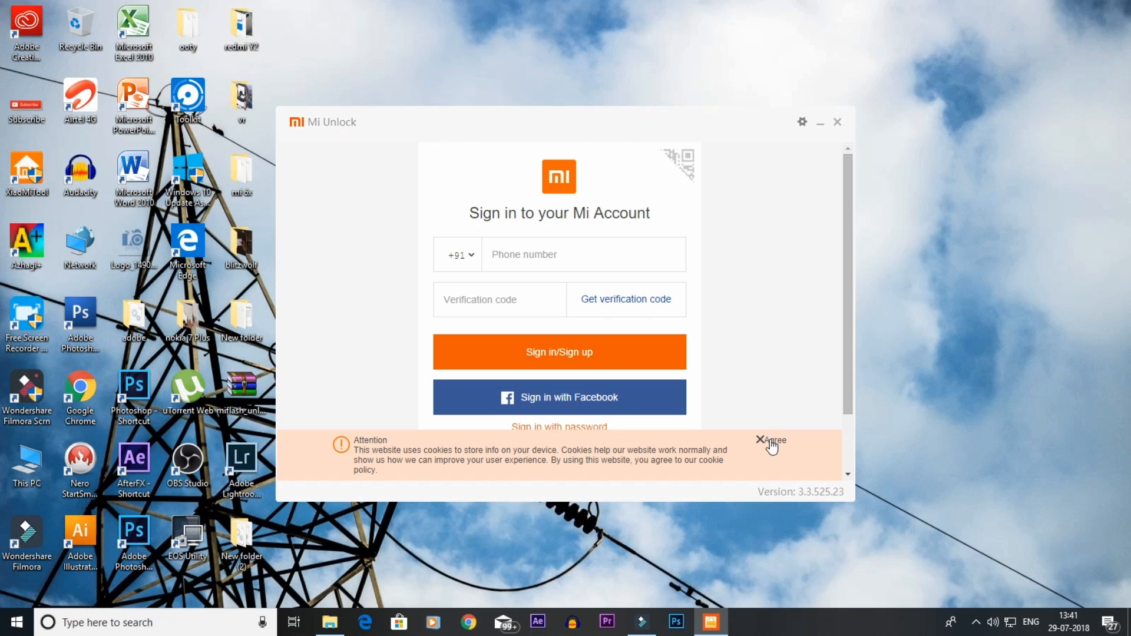
{"action": "left_click", "coordinate": [768, 442]}
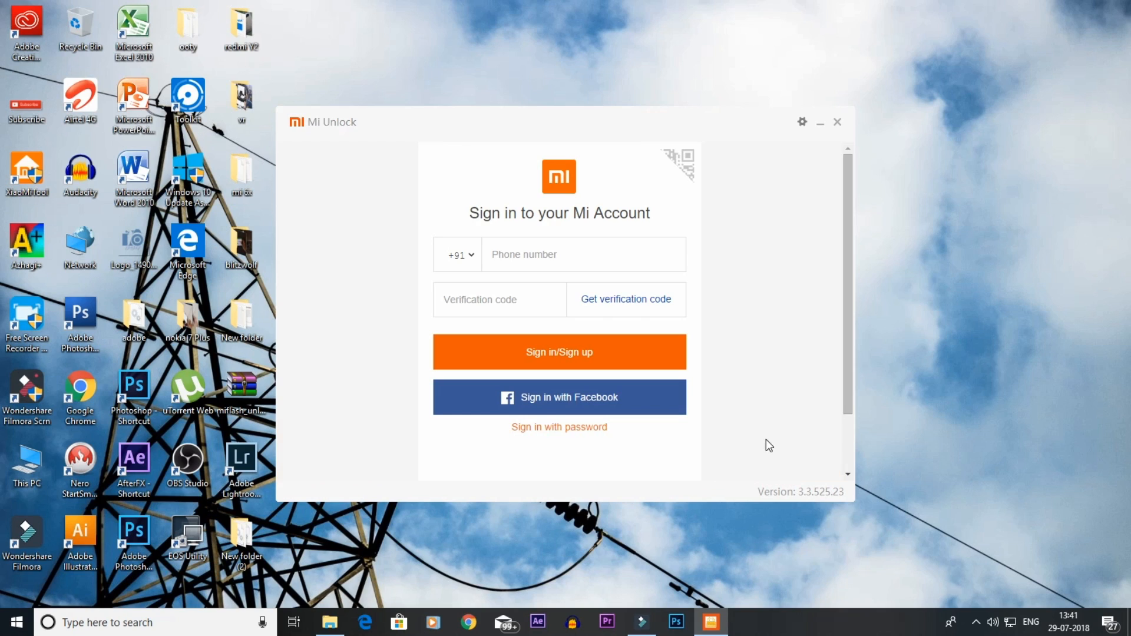
{"action": "mouse_move", "coordinate": [576, 426]}
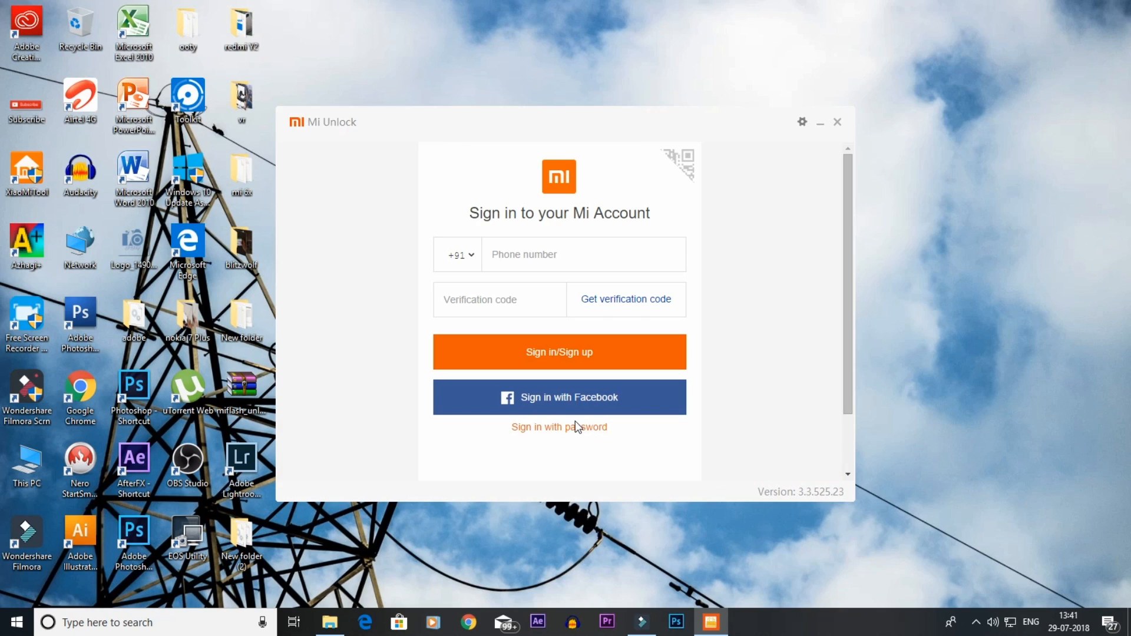
{"action": "left_click", "coordinate": [558, 426]}
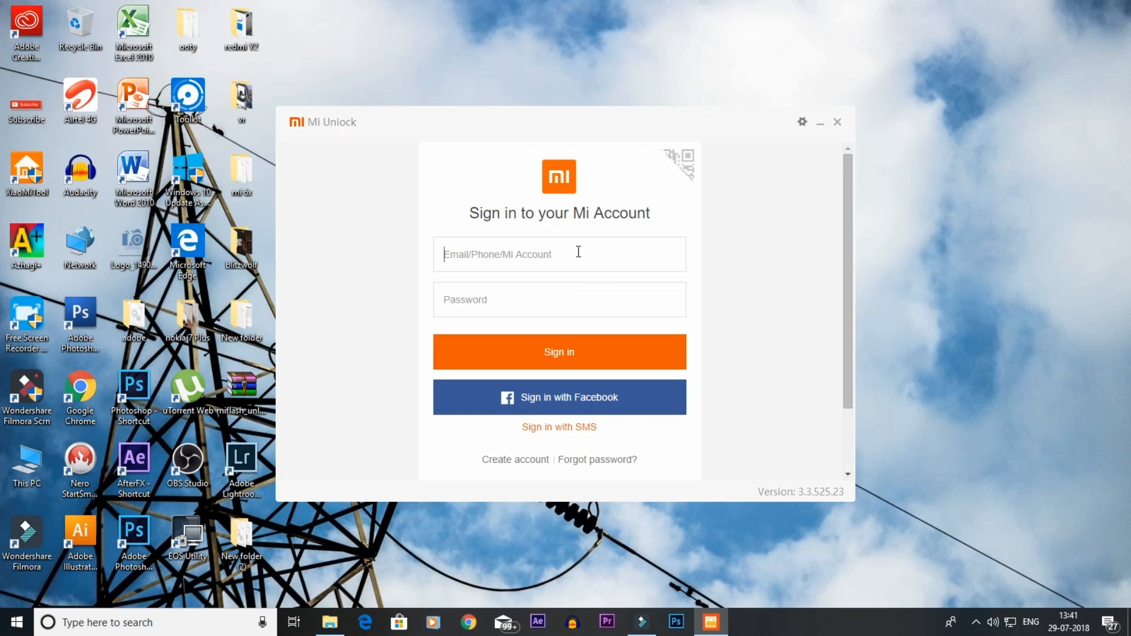
{"action": "type", "text": "s"}
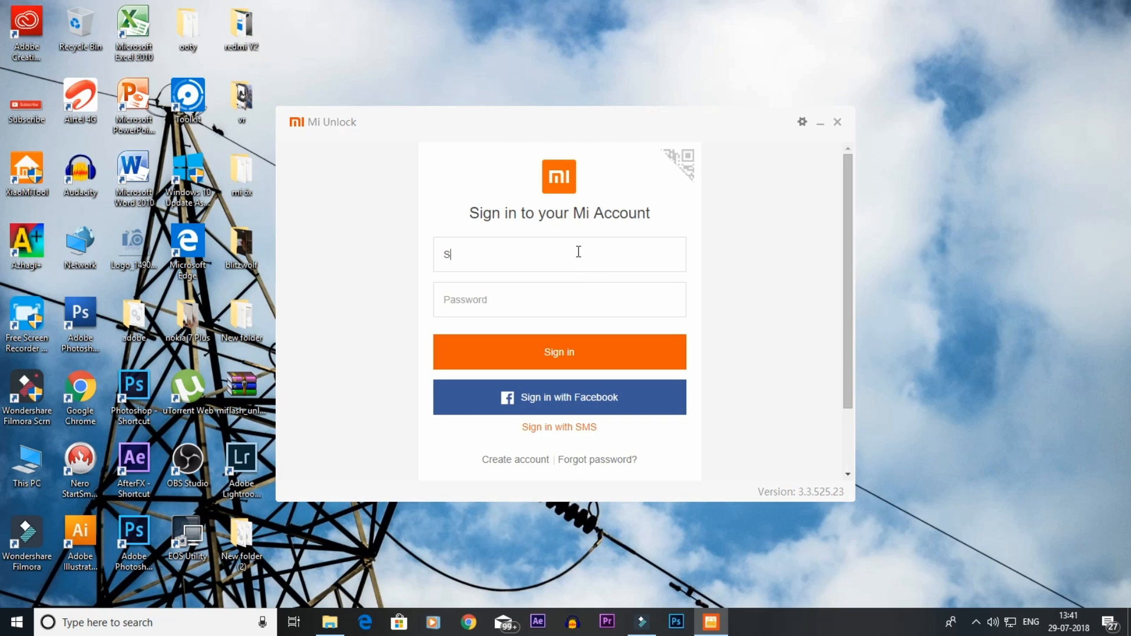
{"action": "left_click", "coordinate": [558, 352]}
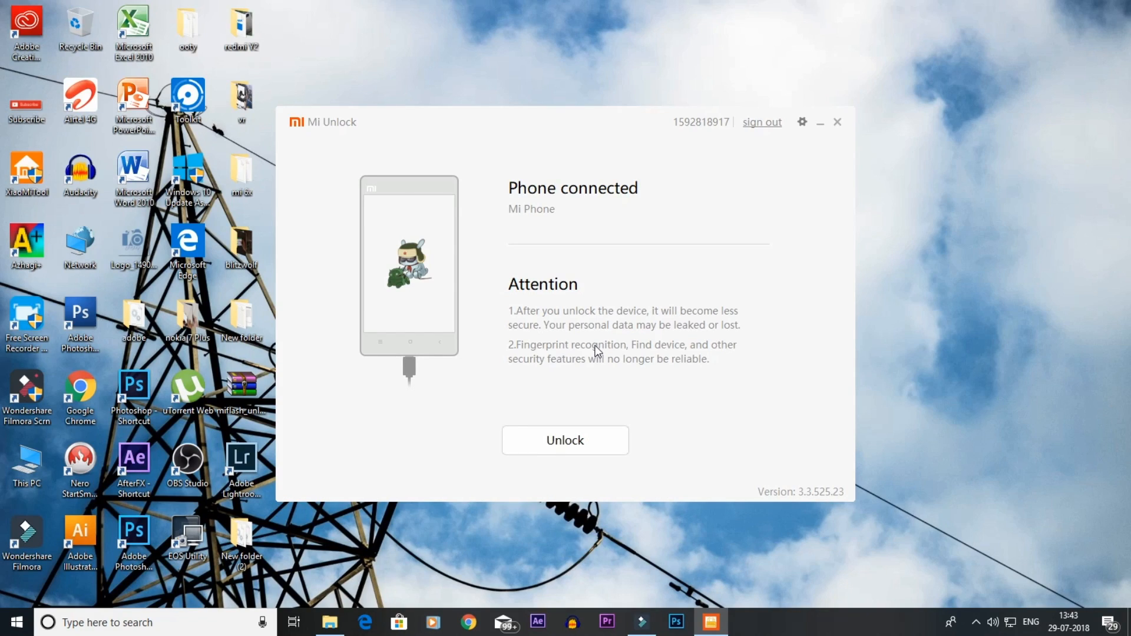
{"action": "mouse_move", "coordinate": [588, 437]}
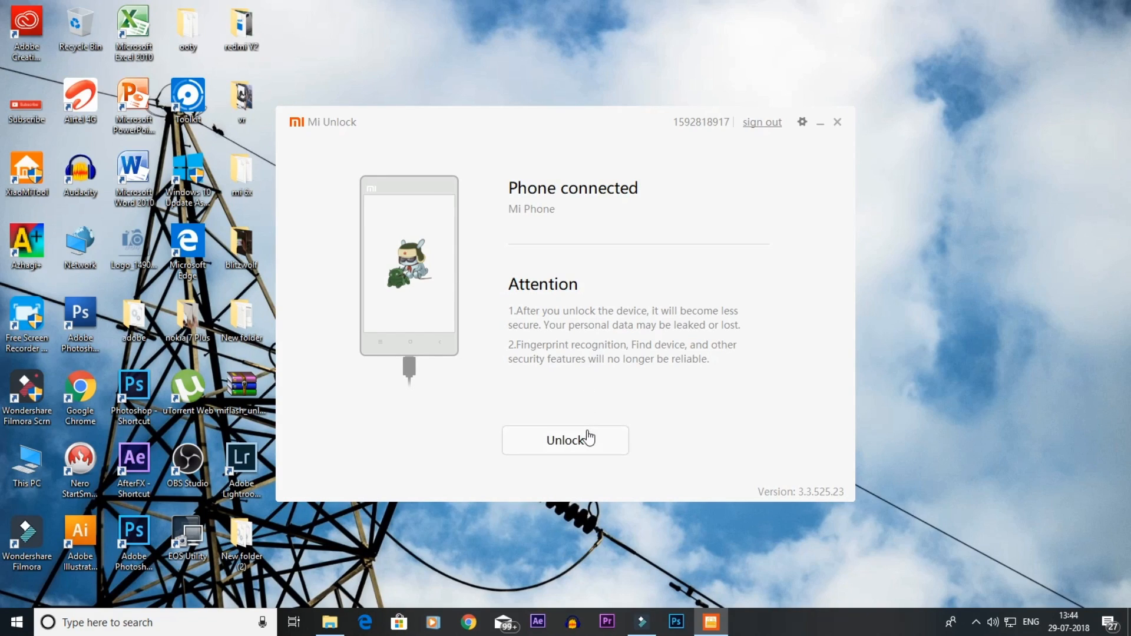
Step: Start Unlock and choose 'Unlock anyway' past the warning, ending in a 72-hour wait
{"action": "left_click", "coordinate": [565, 440]}
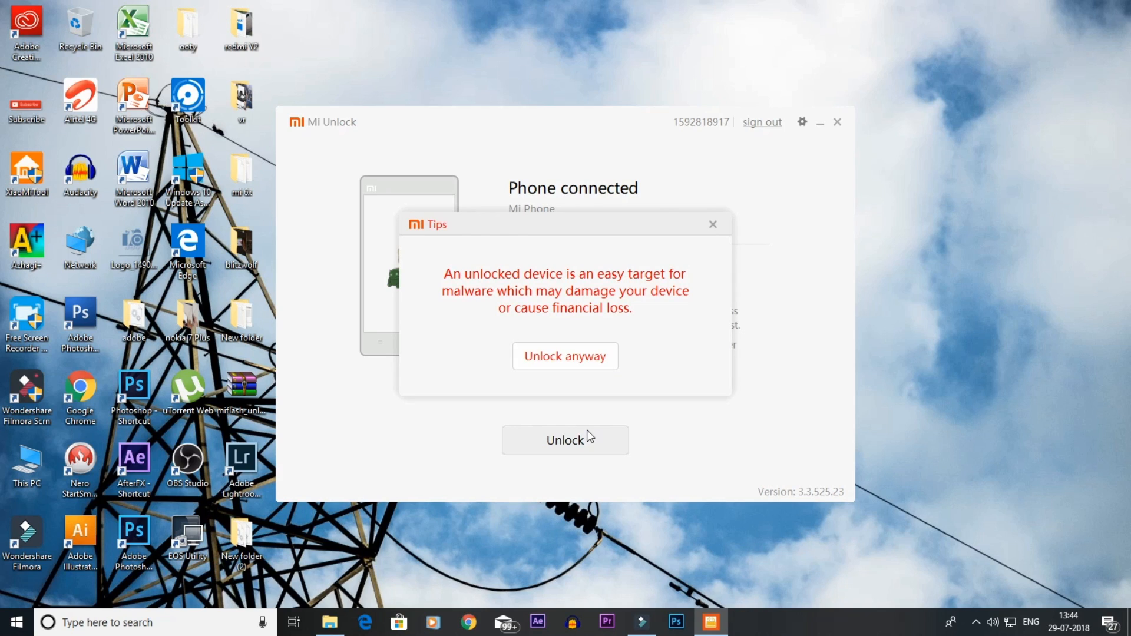
{"action": "left_click", "coordinate": [565, 356]}
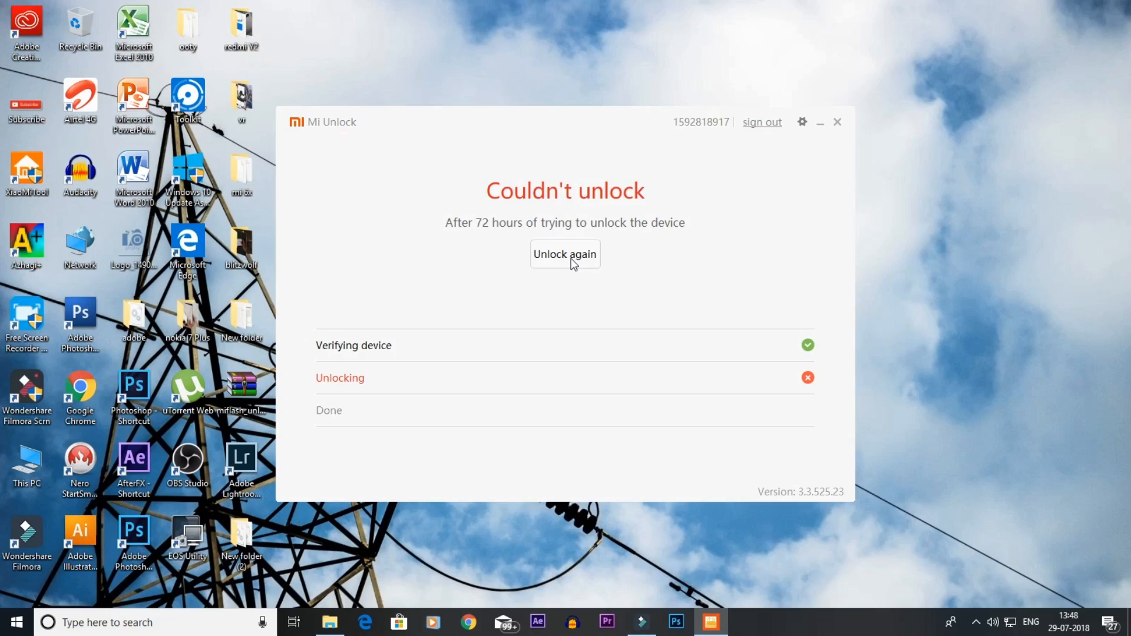
Step: Retry Unlock, confirm 'Unlock anyway', and reboot the phone once unlocked successfully
{"action": "left_click", "coordinate": [565, 254]}
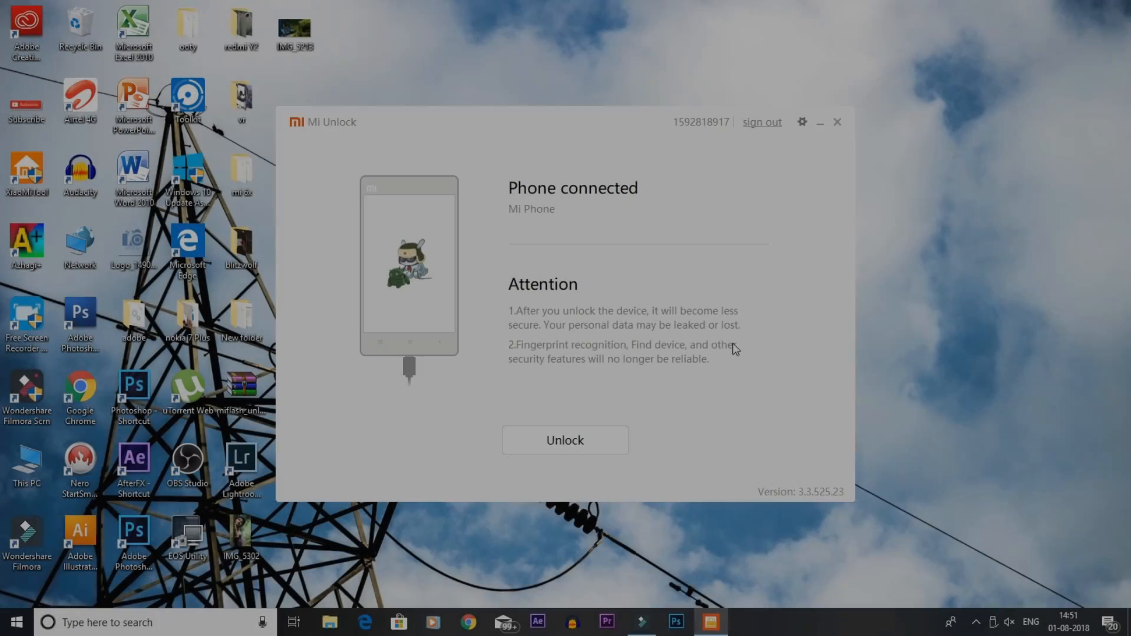
{"action": "left_click", "coordinate": [565, 440]}
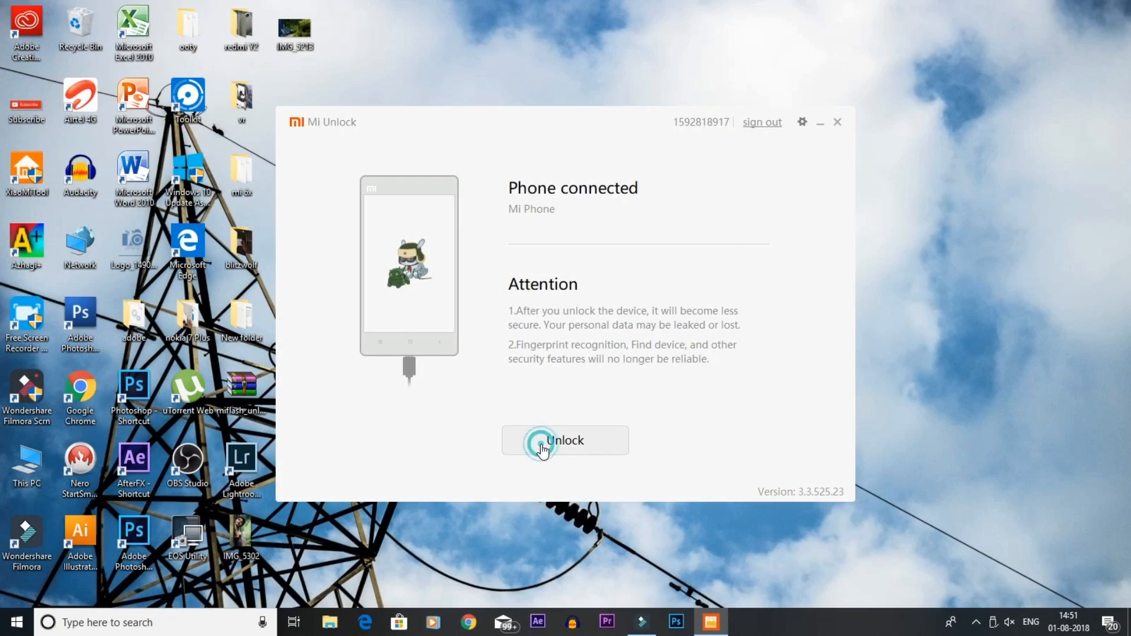
{"action": "left_click", "coordinate": [565, 440]}
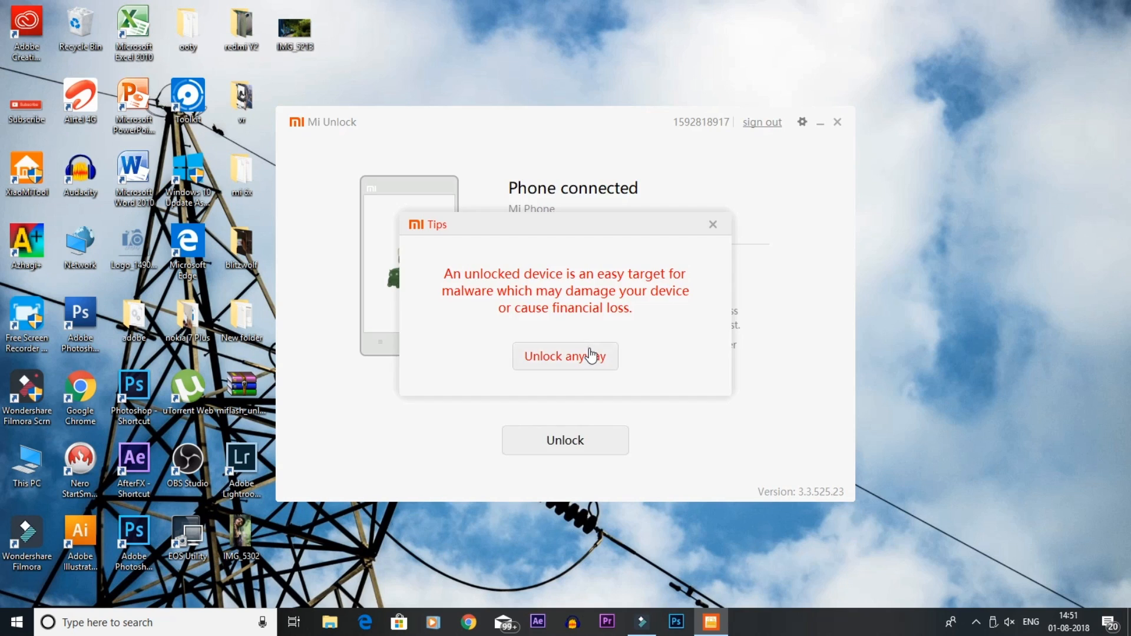
{"action": "left_click", "coordinate": [565, 356]}
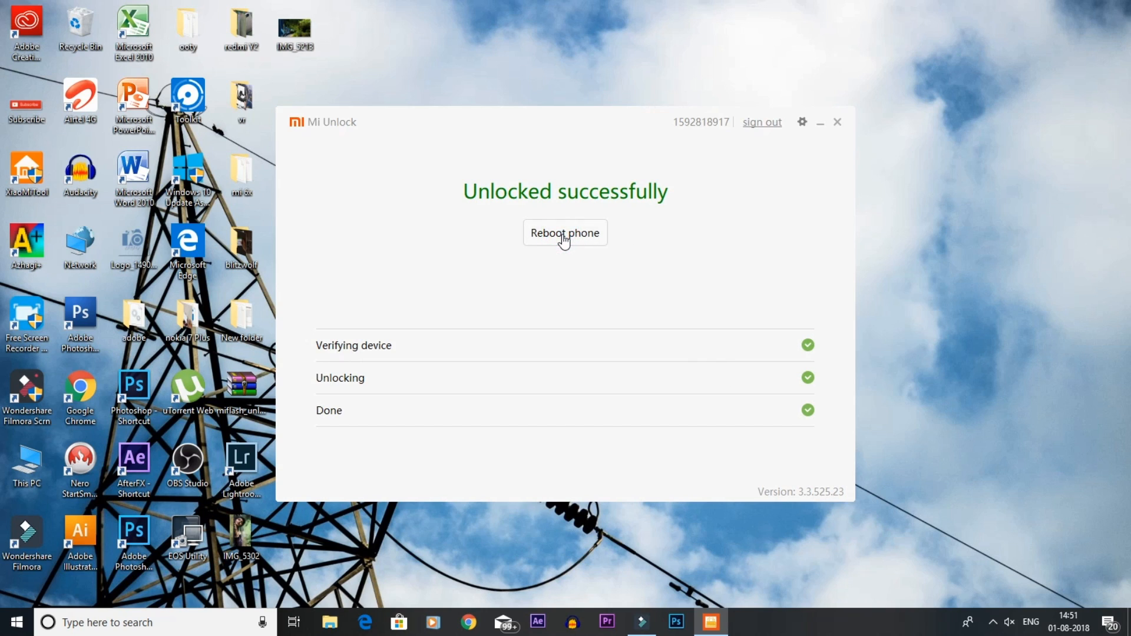
{"action": "left_click", "coordinate": [565, 232]}
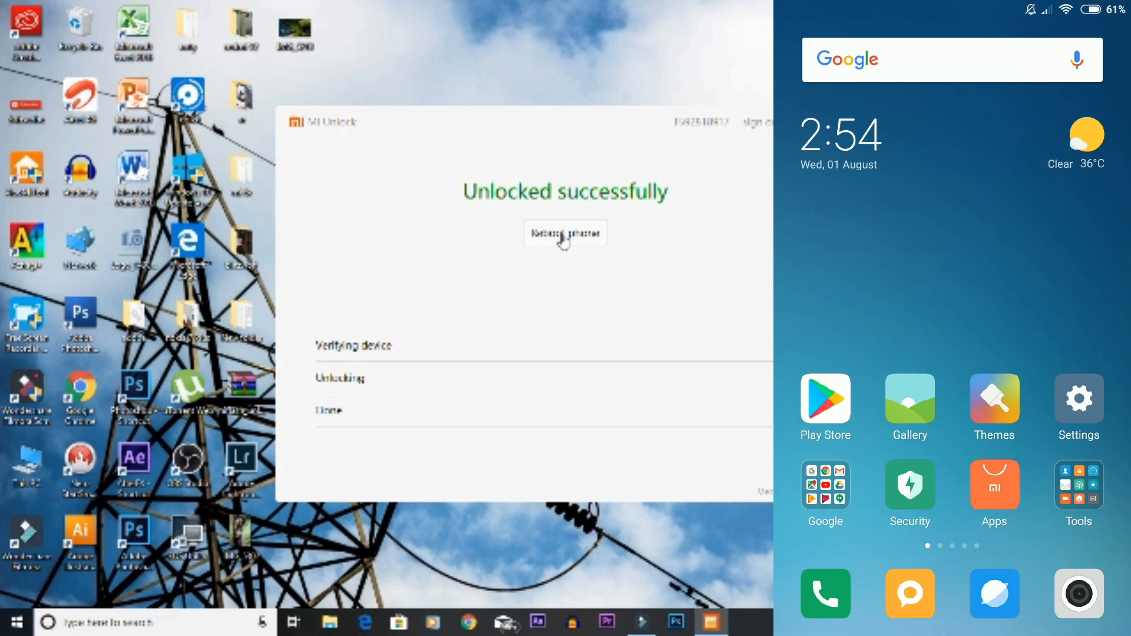
Step: Scroll Developer options to verify Mi Unlock status reads Unlocked
{"action": "left_click", "coordinate": [1078, 399]}
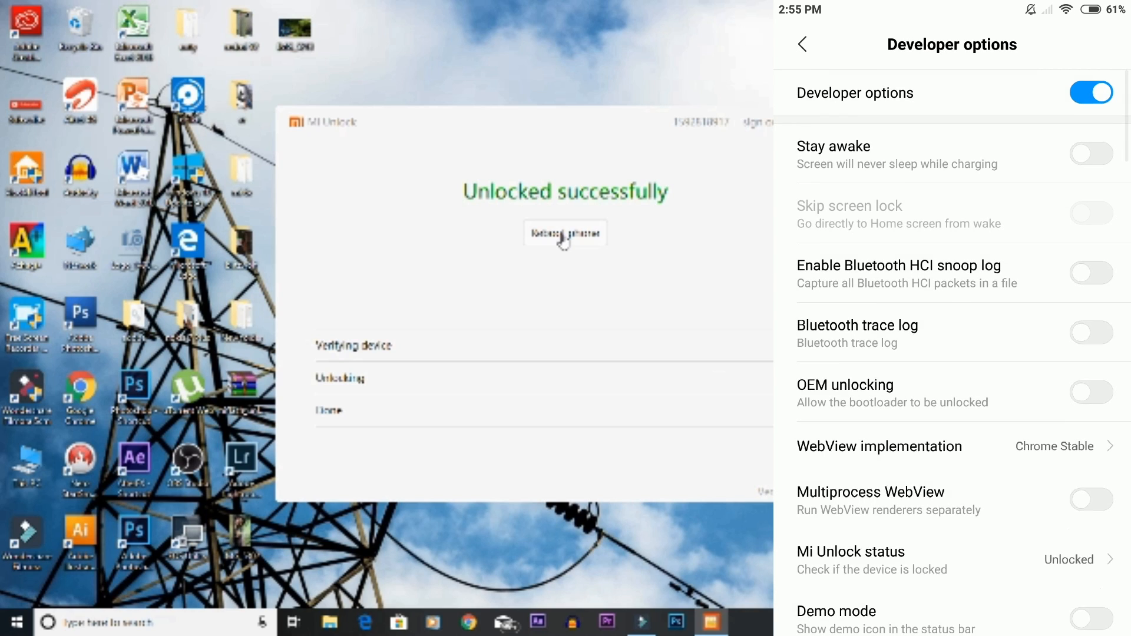
{"action": "scroll", "scroll_direction": "down", "scroll_amount": 3}
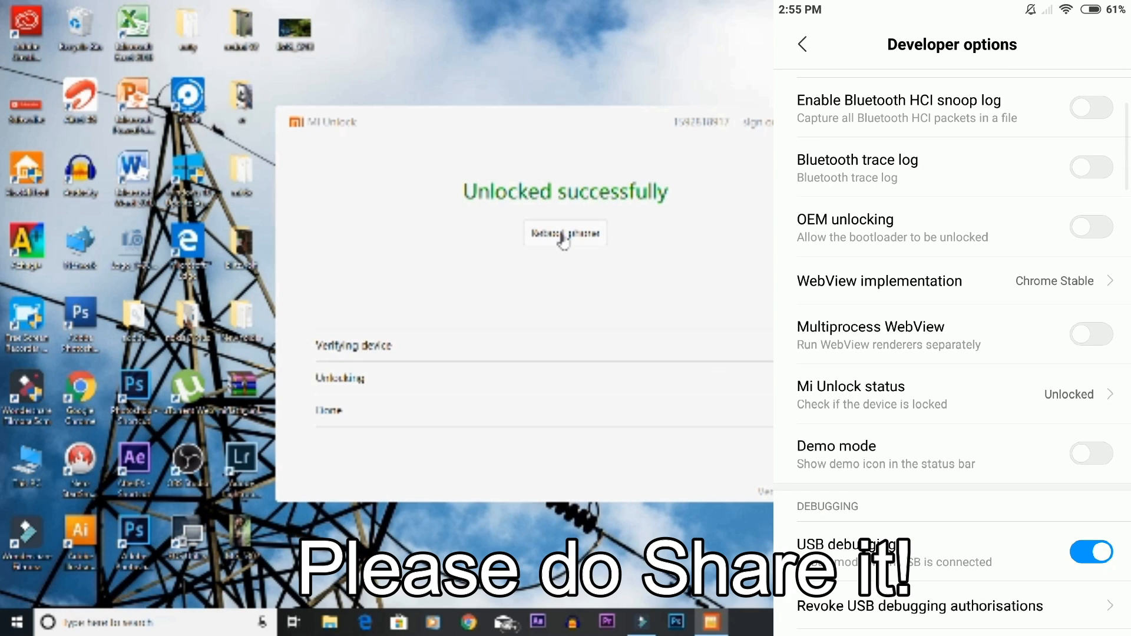
{"action": "scroll", "scroll_direction": "down", "scroll_amount": 3}
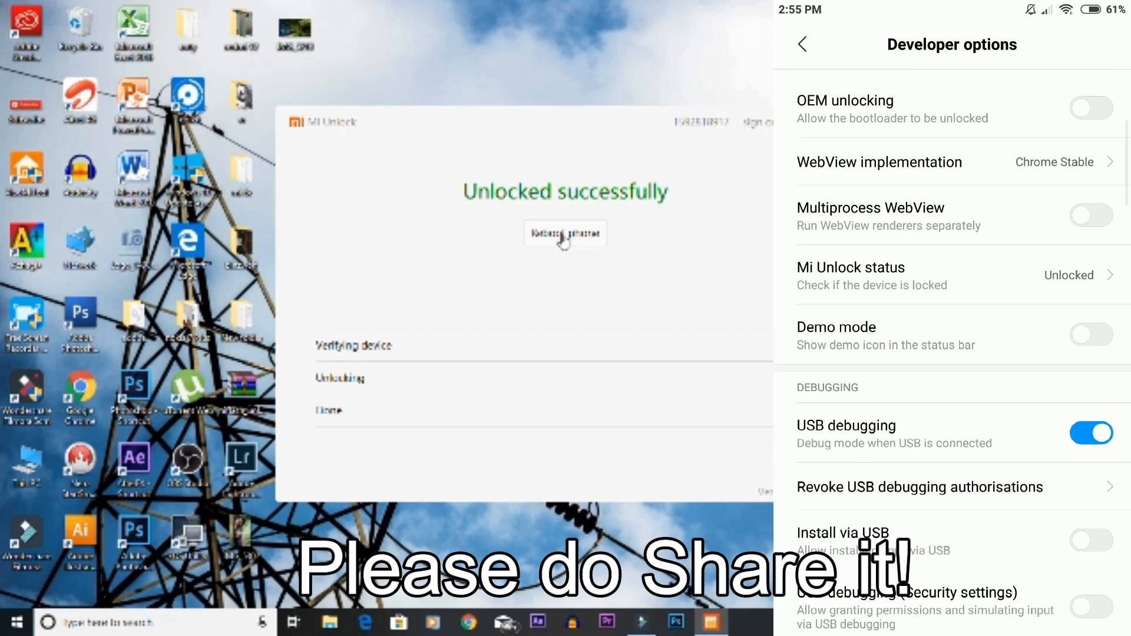